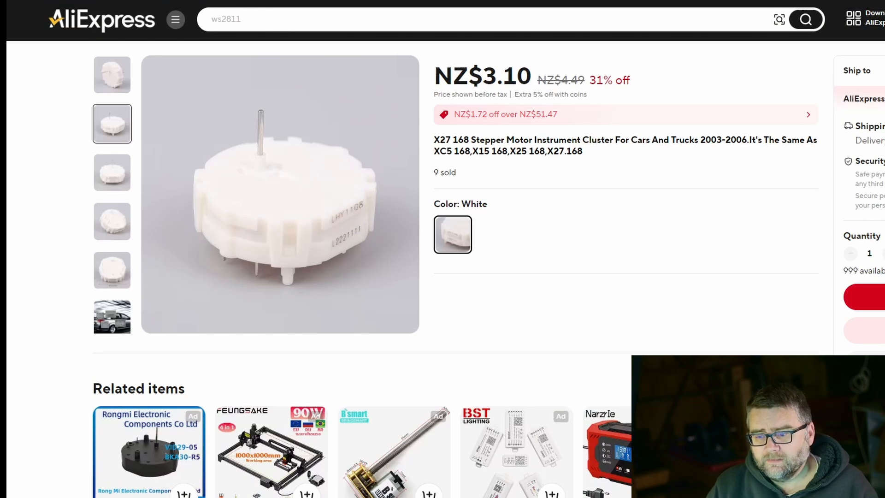
mouse_move(702, 276)
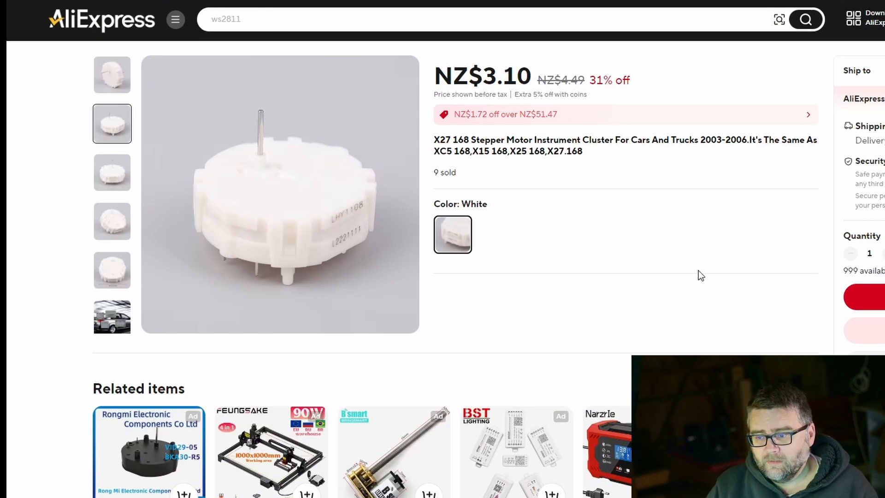